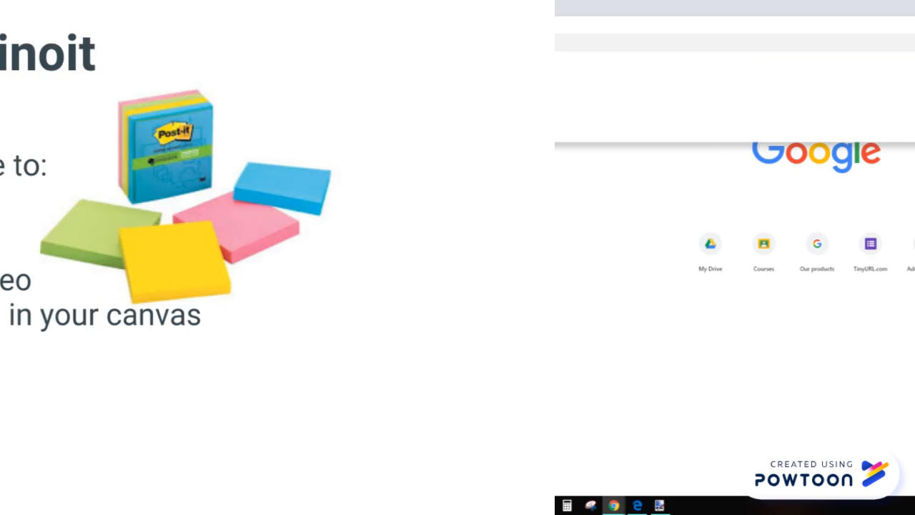
Go to linoit.com and reach the Lino sign-up form.
type("linoit.com")
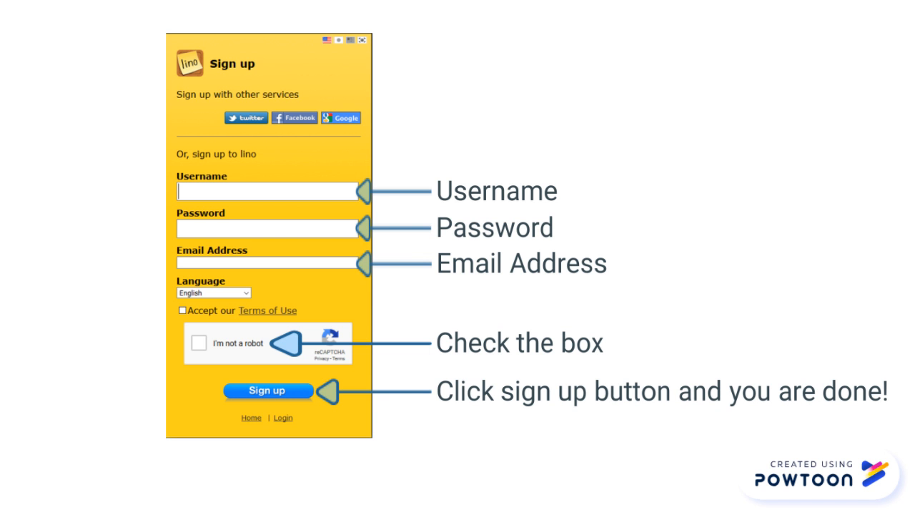
Create a canvas named '3D Pen discussion' with a chosen background.
type("3D Pen discussion")
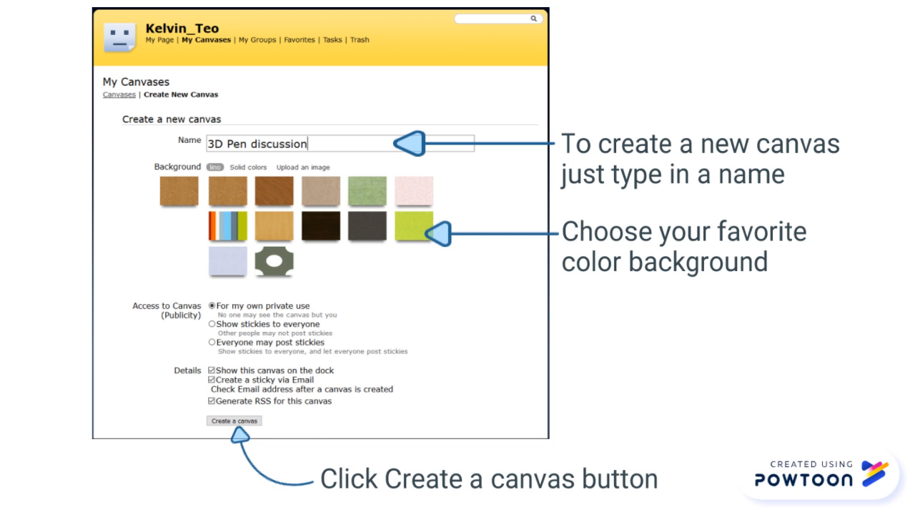
left_click(235, 421)
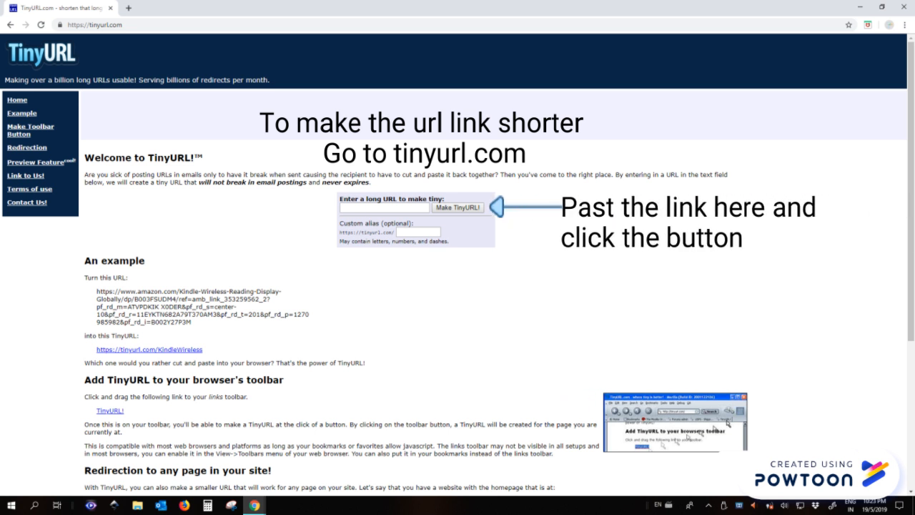
type("http://tinoit.com/users/Kelvin_Te")
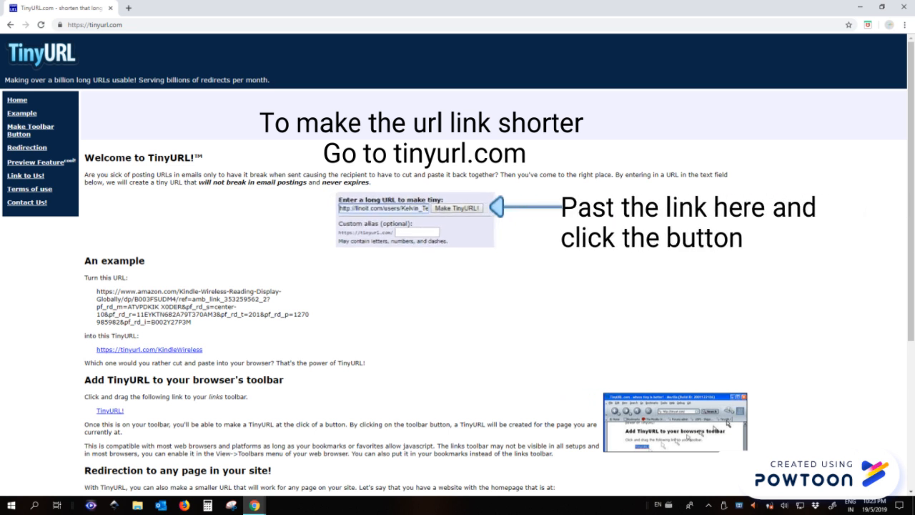
left_click(456, 207)
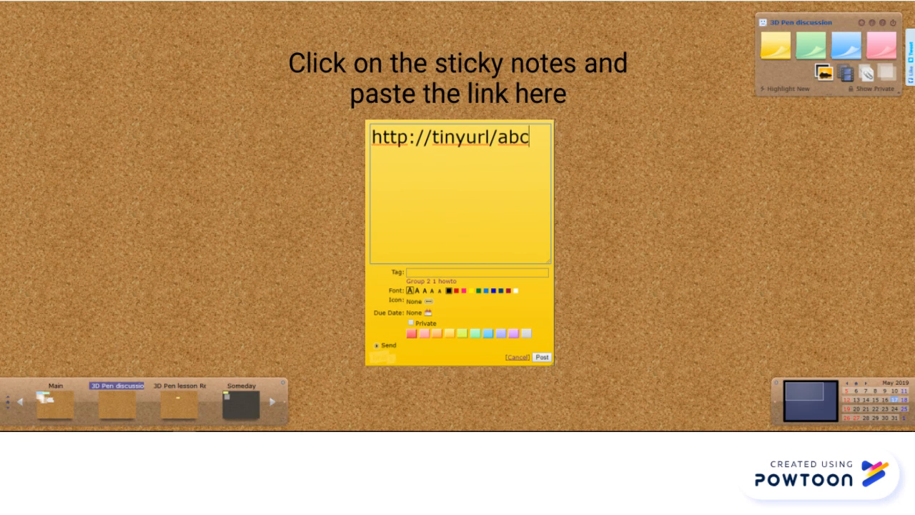
left_click(542, 357)
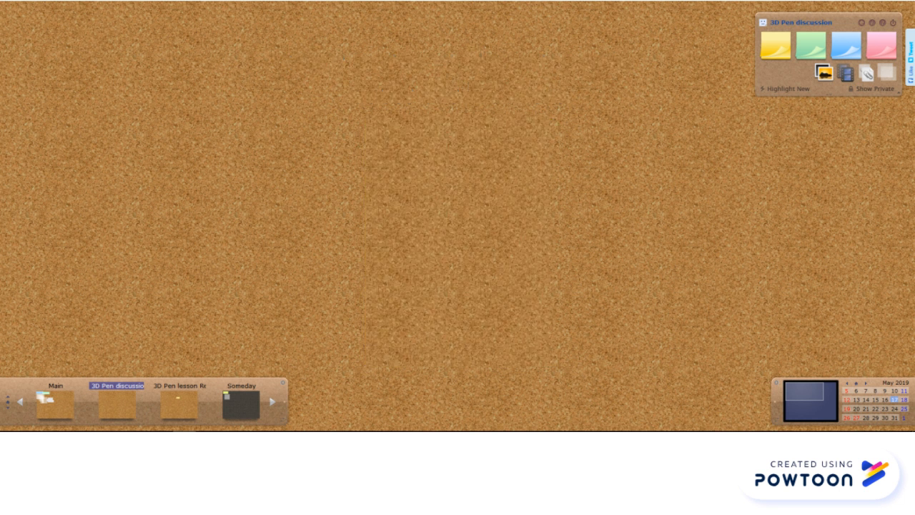